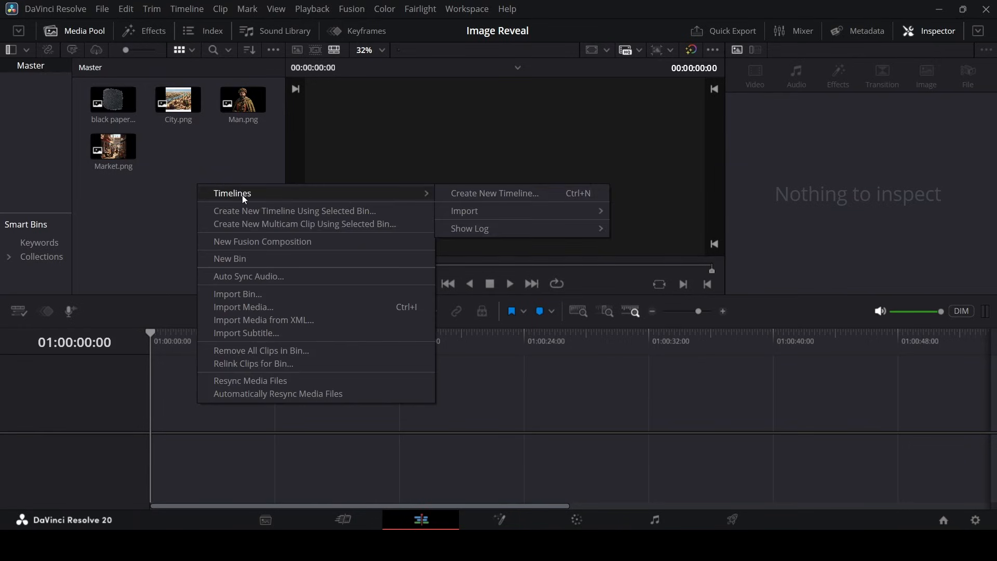
Create a new empty timeline with a Fusion Composition clip on Video 1.
left_click(480, 180)
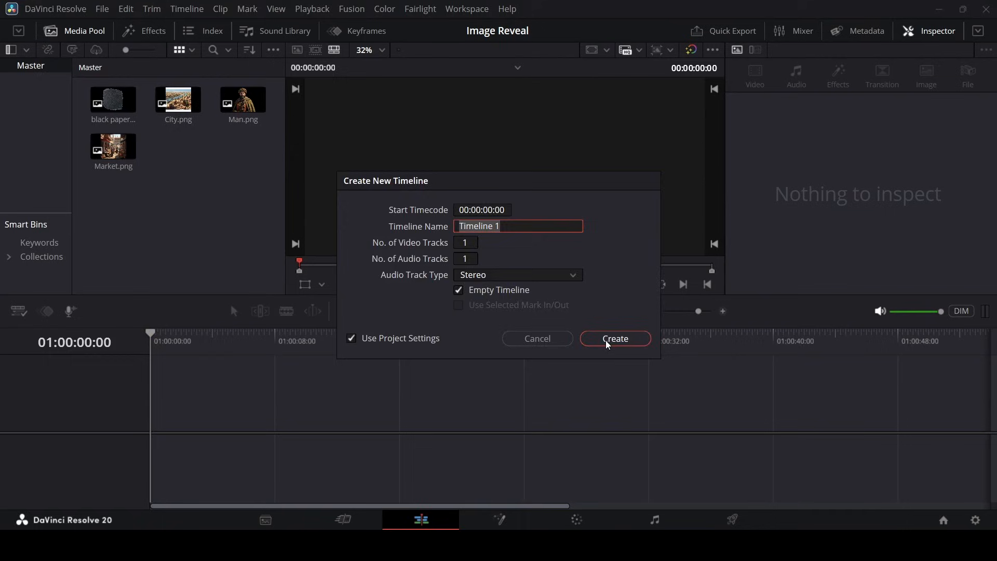
left_click(615, 338)
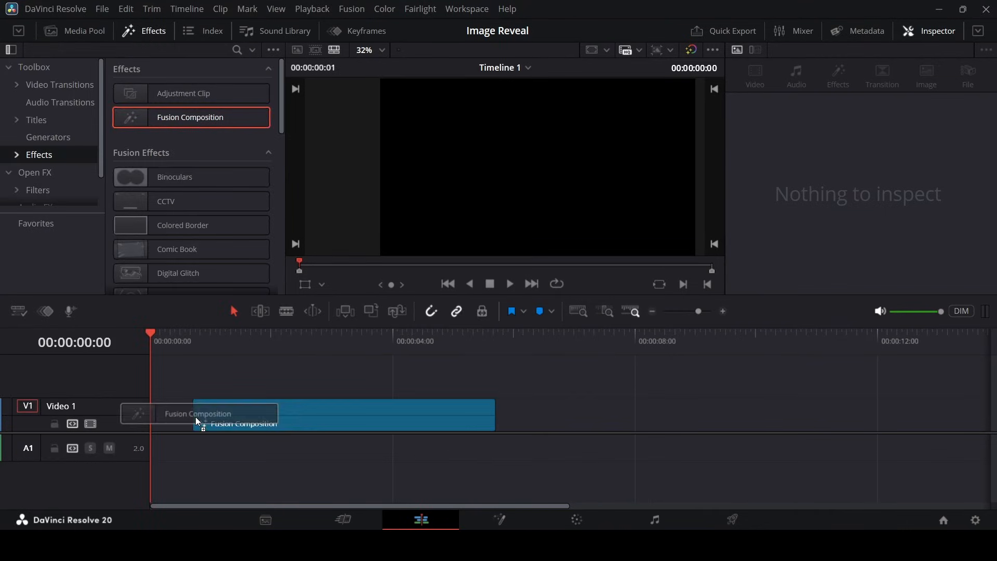
right_click(198, 420)
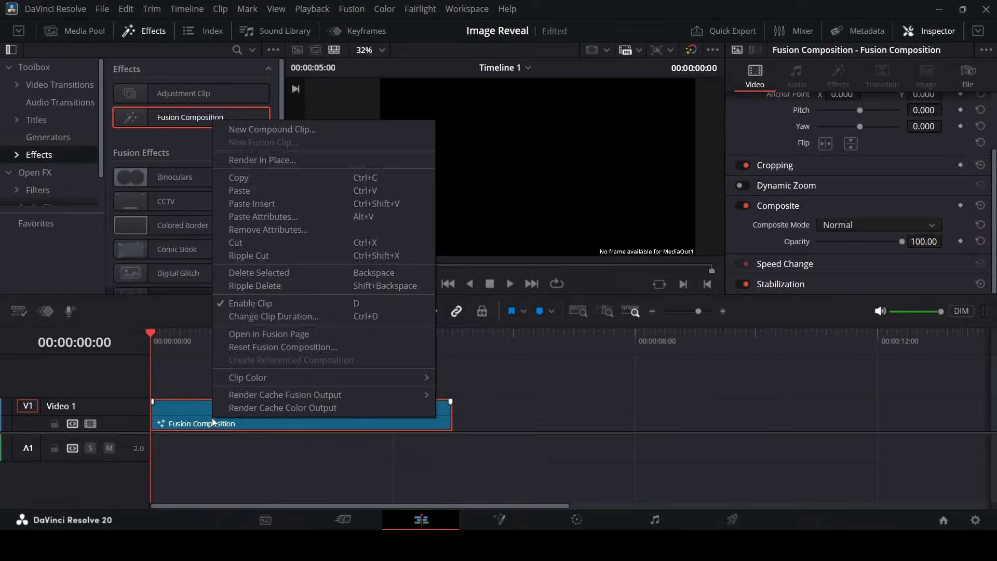
In Fusion, stack City, Market and Man images, then shrink and lower the man.
left_click(269, 333)
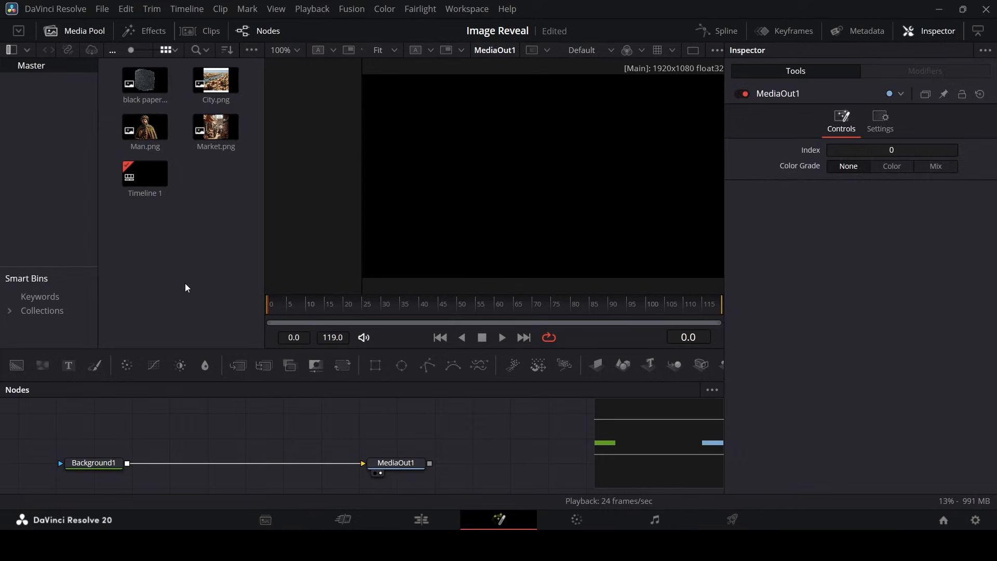
left_click_drag(215, 81, 161, 420)
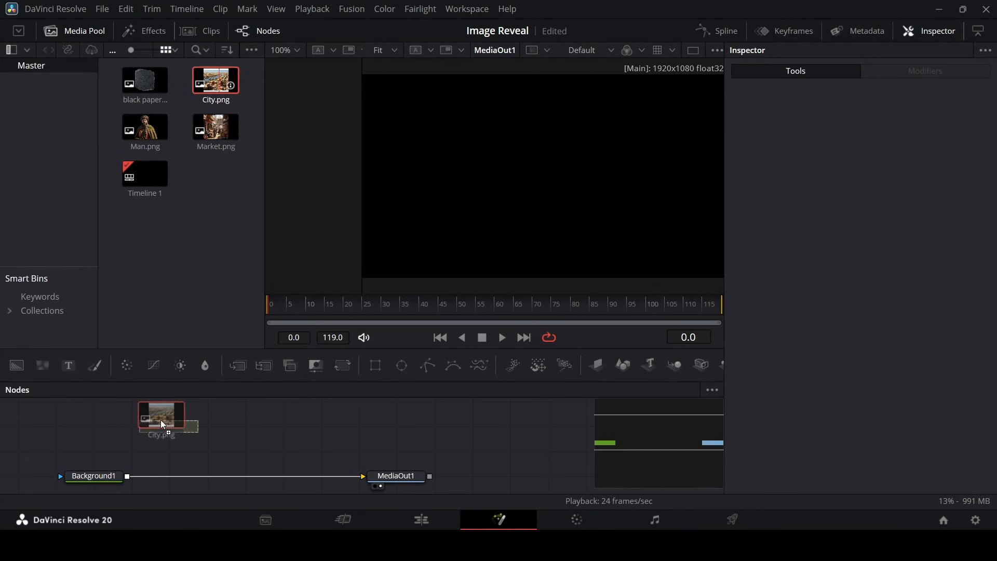
left_click_drag(215, 127, 244, 425)
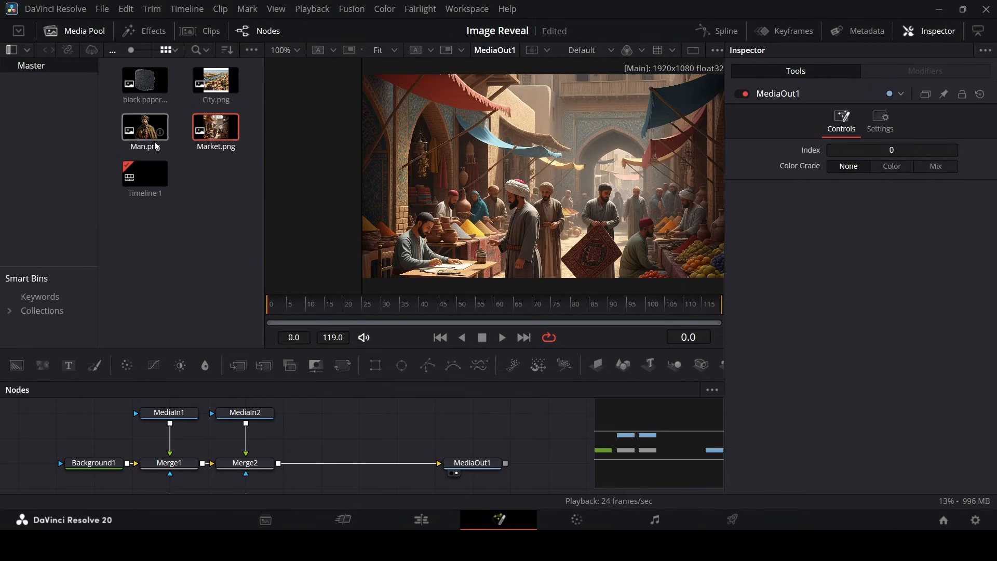
left_click_drag(145, 127, 320, 425)
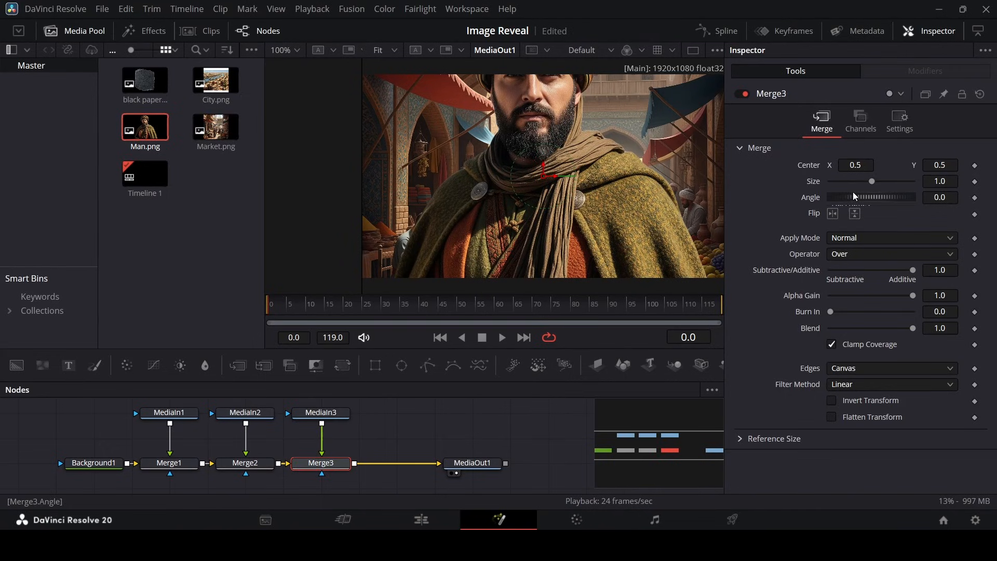
left_click_drag(872, 180, 859, 181)
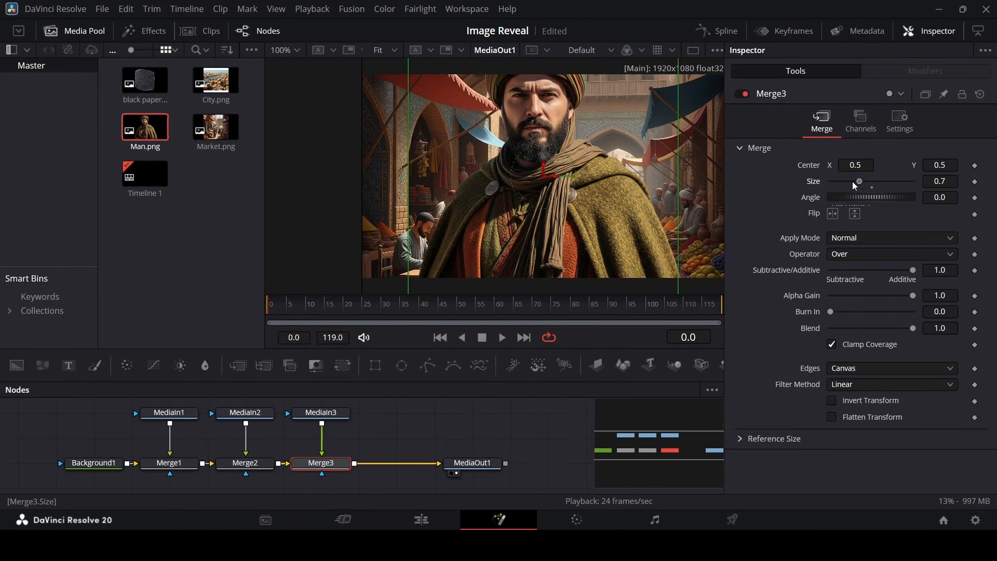
left_click_drag(546, 172, 543, 200)
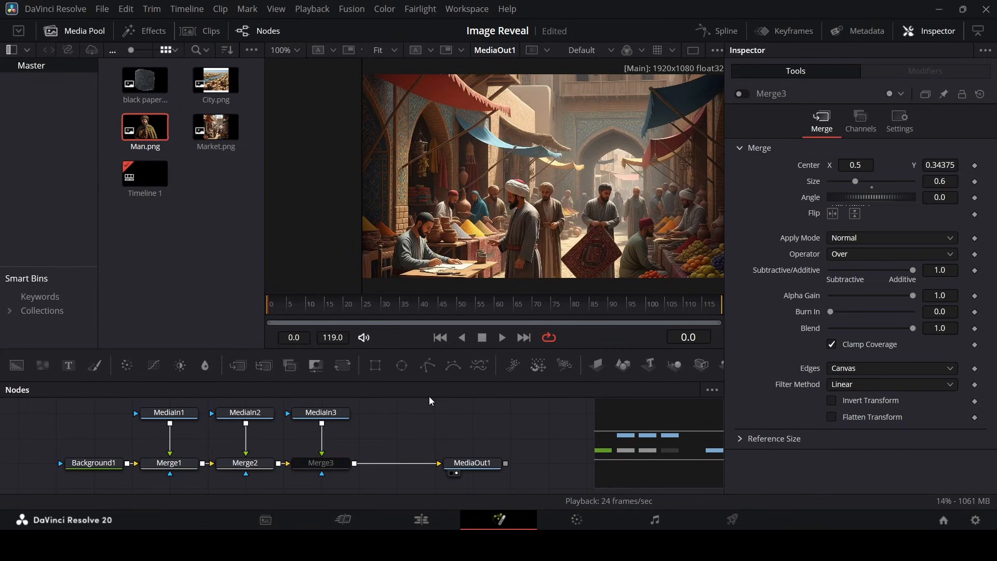
mouse_move(517, 278)
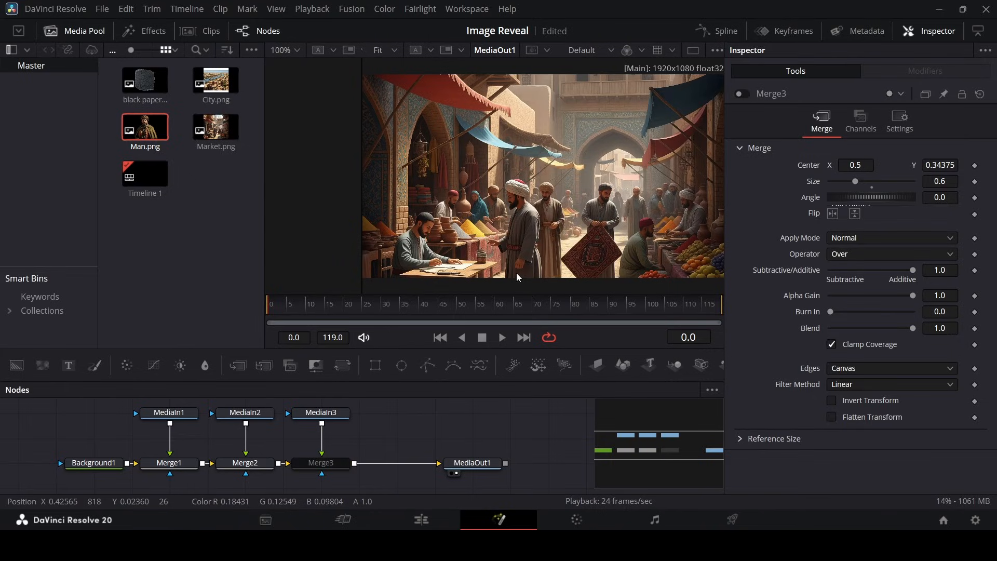
mouse_move(494, 374)
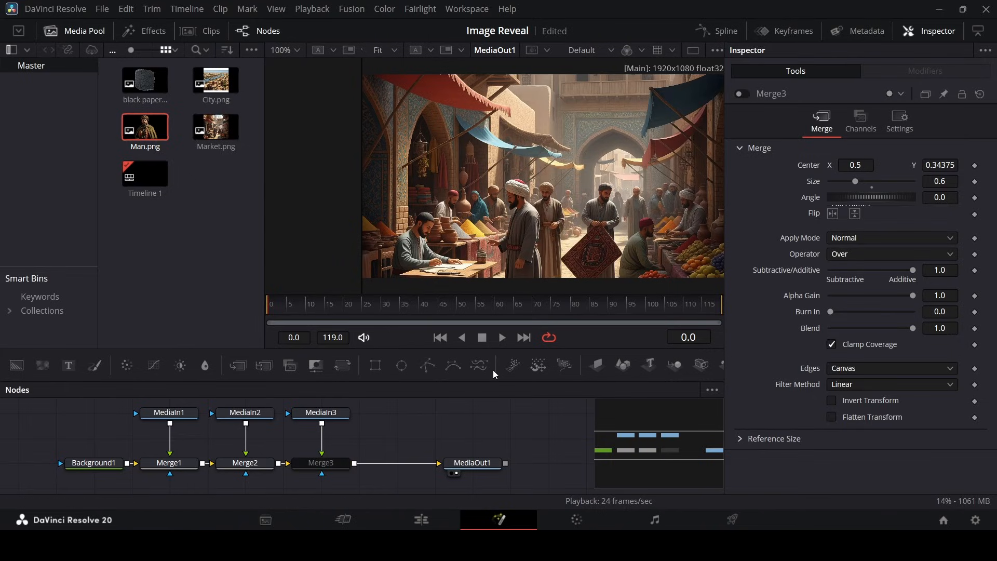
mouse_move(427, 429)
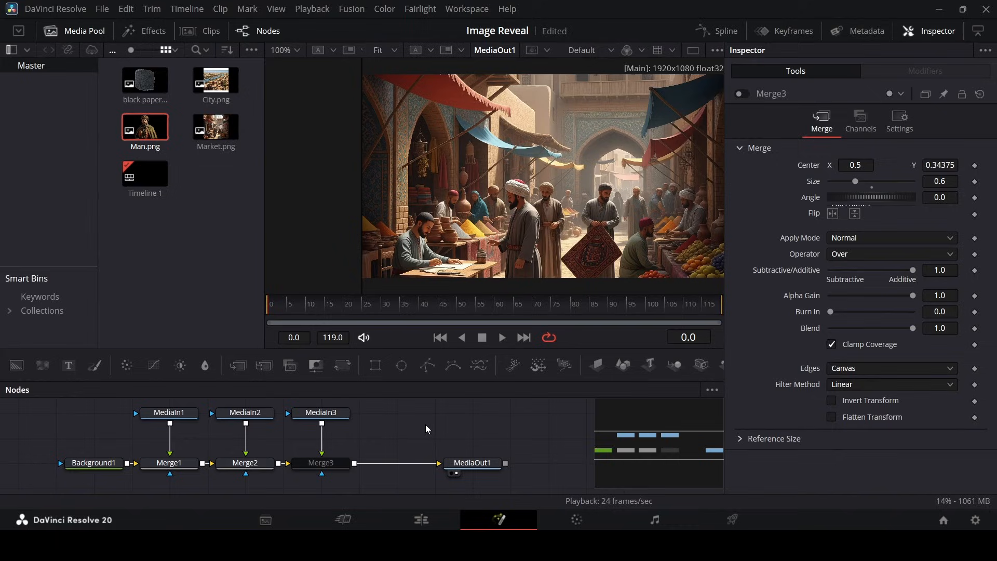
mouse_move(285, 443)
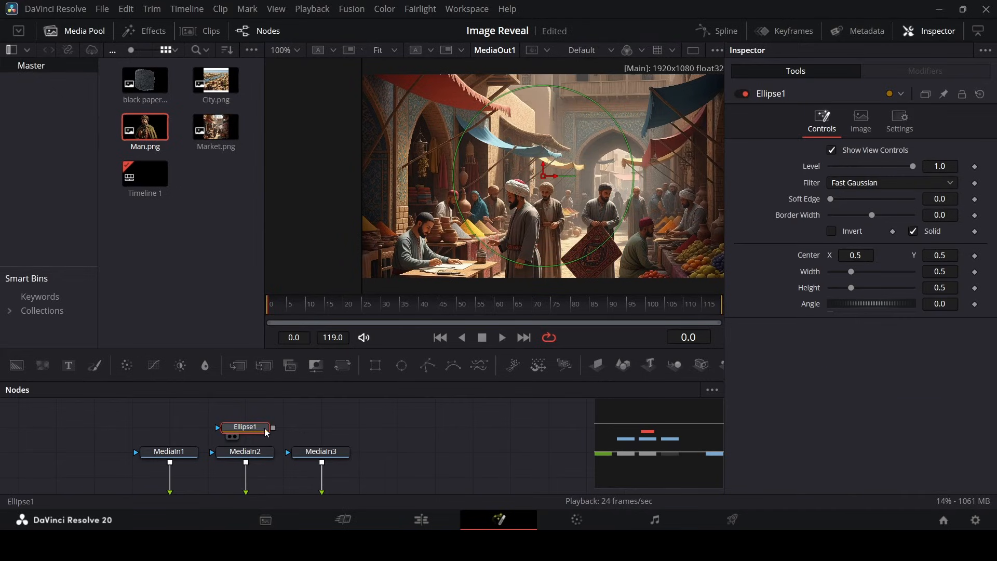
mouse_move(376, 366)
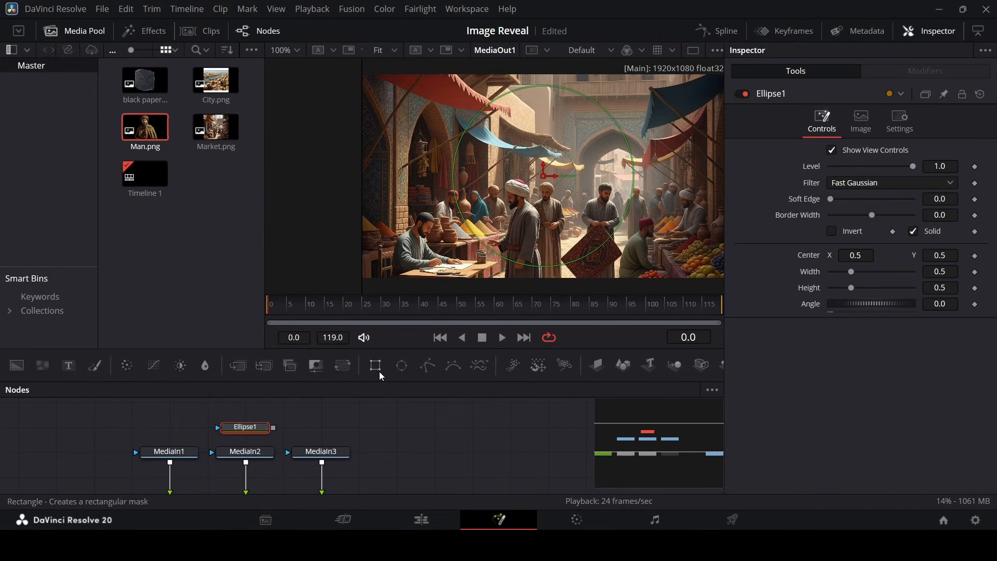
mouse_move(426, 365)
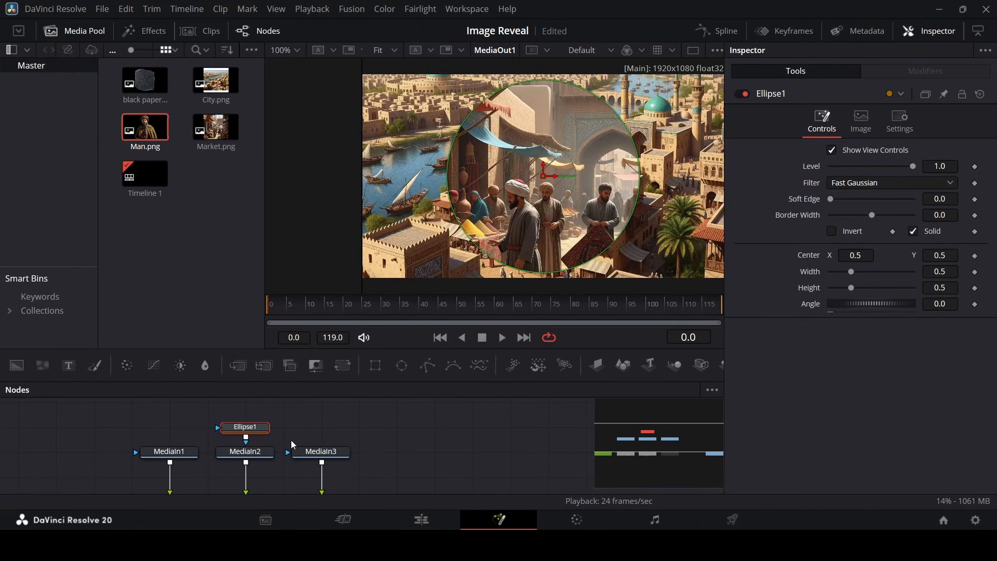
mouse_move(515, 304)
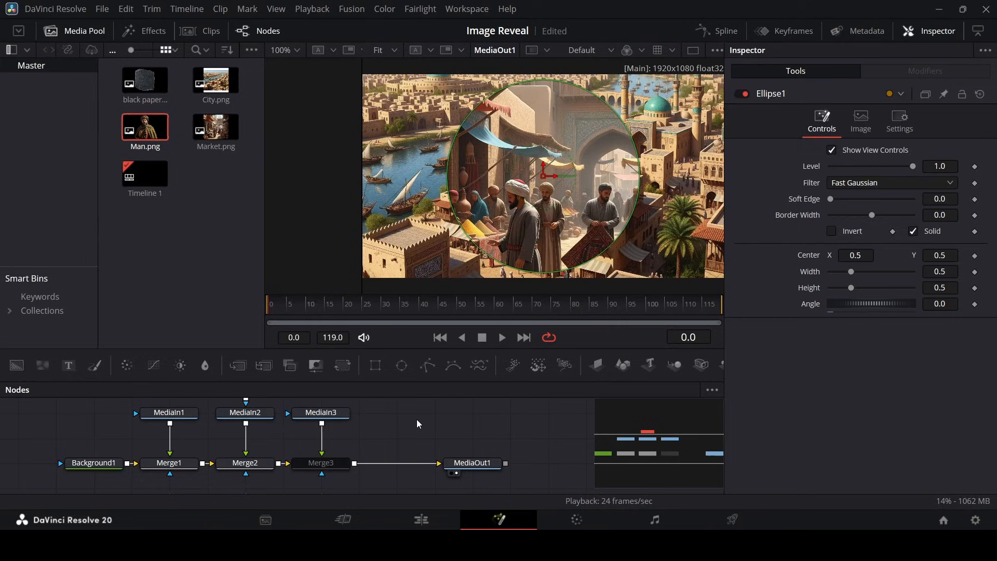
mouse_move(318, 437)
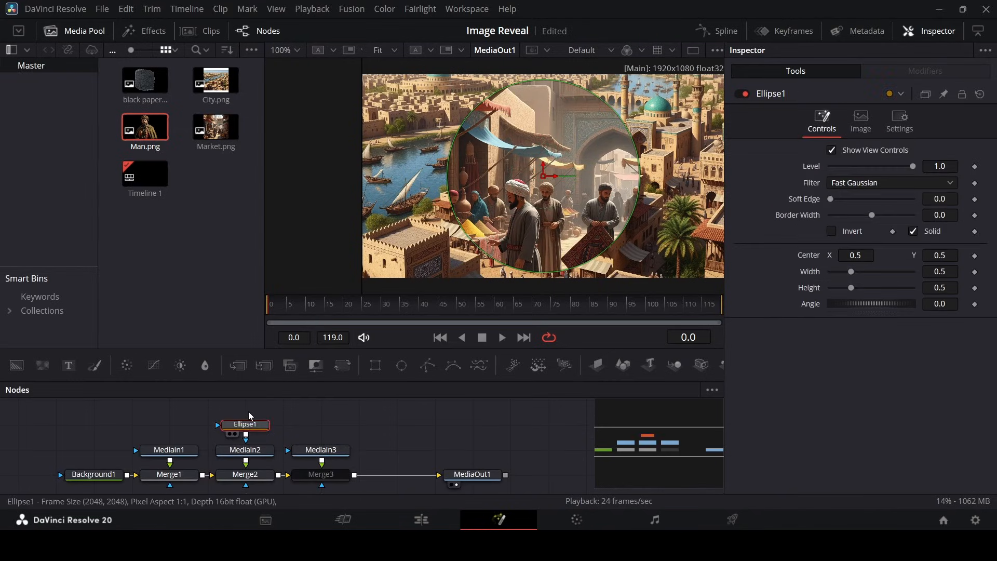
At frame 60, keyframe Ellipse1 Width and Height beyond the frame, zero at frame 27.
left_click(500, 304)
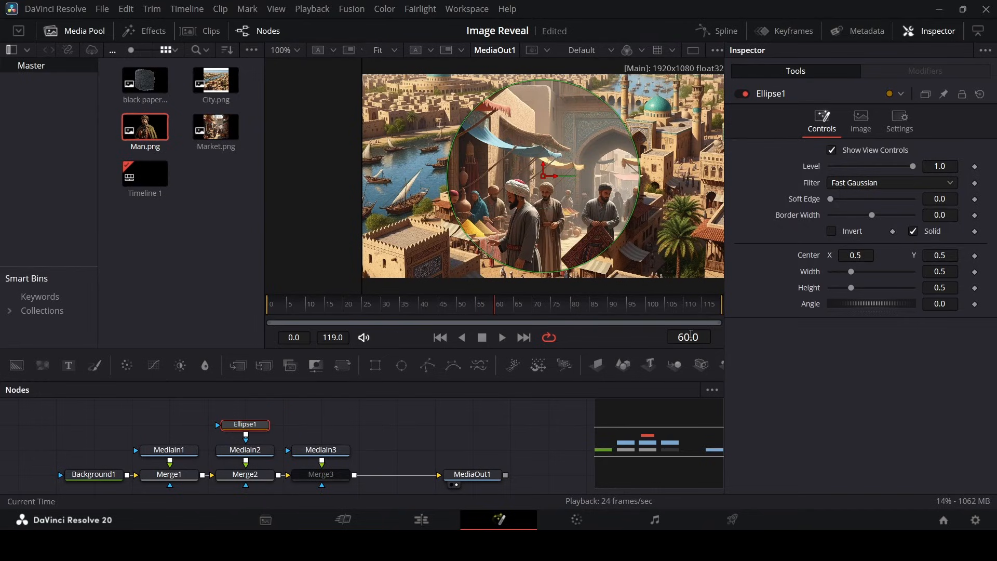
left_click_drag(850, 271, 912, 271)
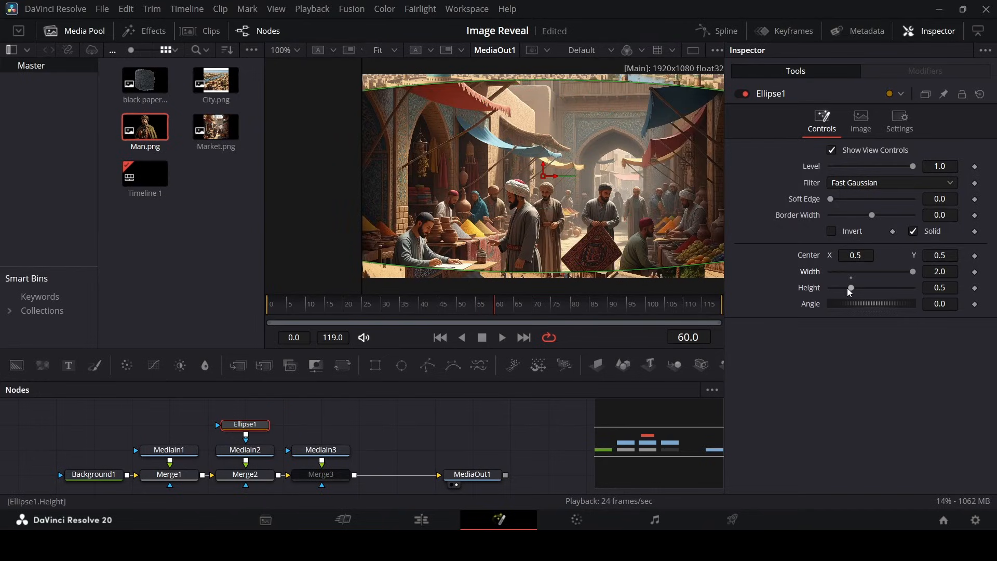
left_click_drag(850, 287, 912, 287)
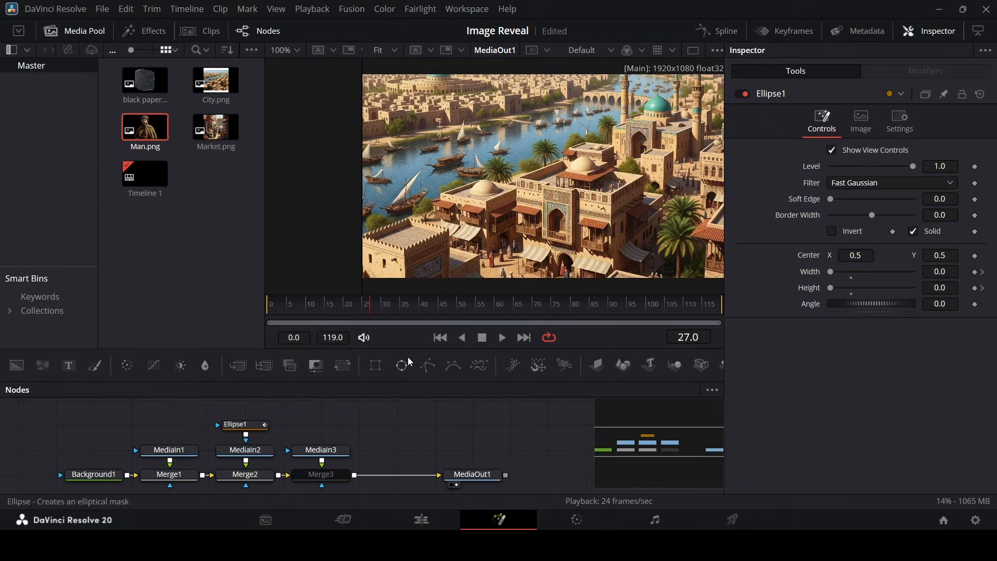
Re-enable Merge3 to restore the man and slightly soften Ellipse1's edge.
left_click(320, 474)
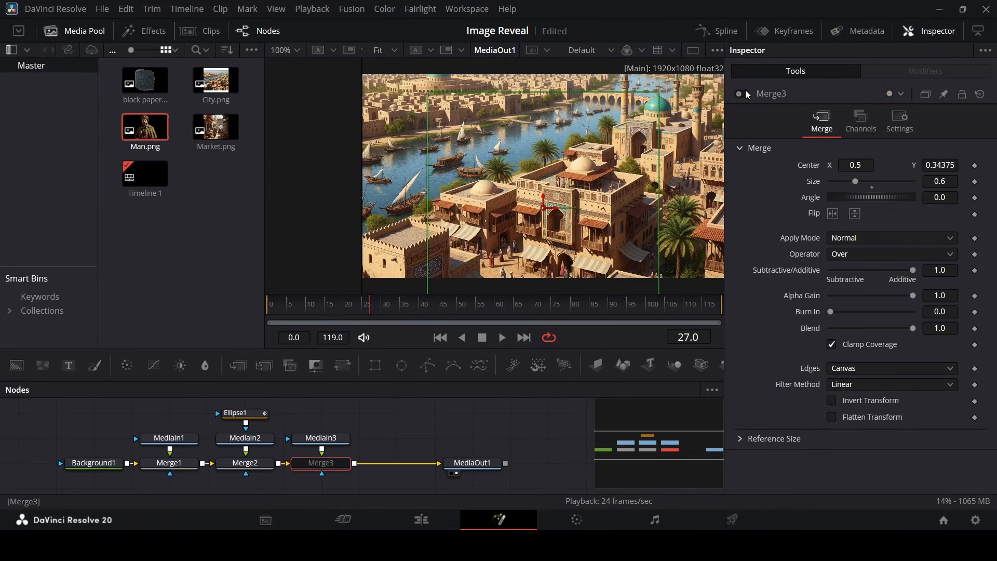
left_click(501, 337)
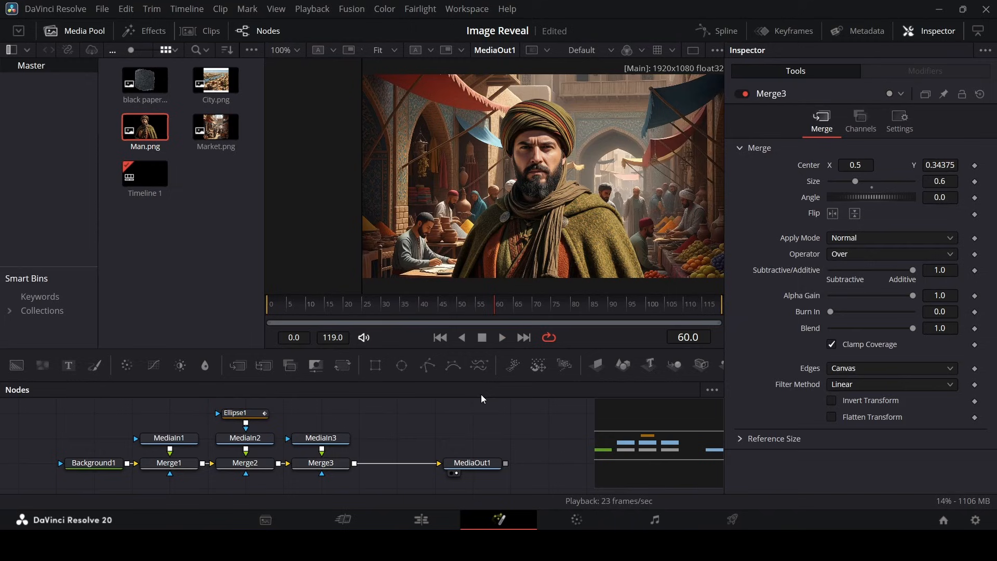
left_click(241, 413)
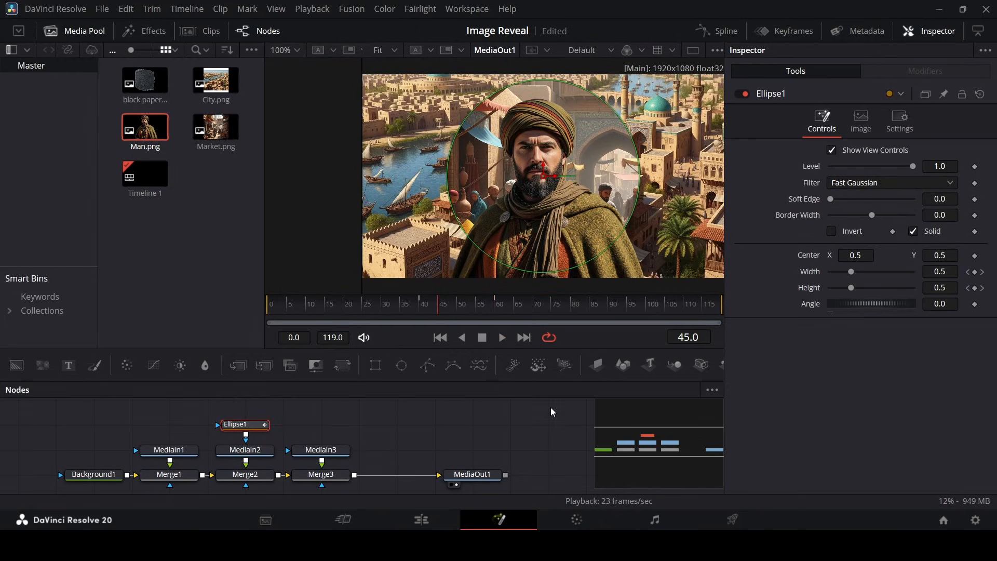
left_click_drag(829, 199, 842, 198)
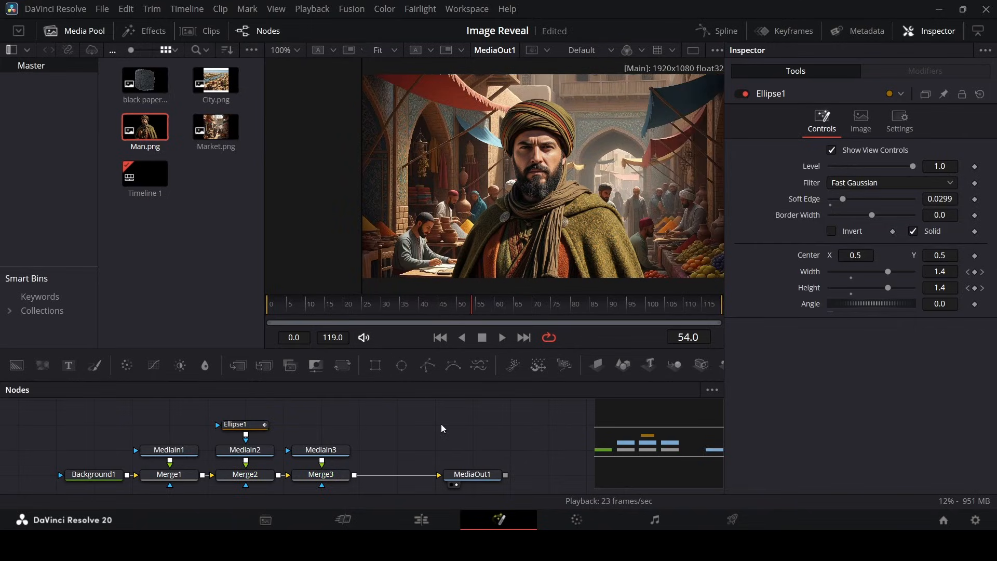
Keyframe Merge3 Center Y so the man rises from low to higher over time.
left_click(321, 474)
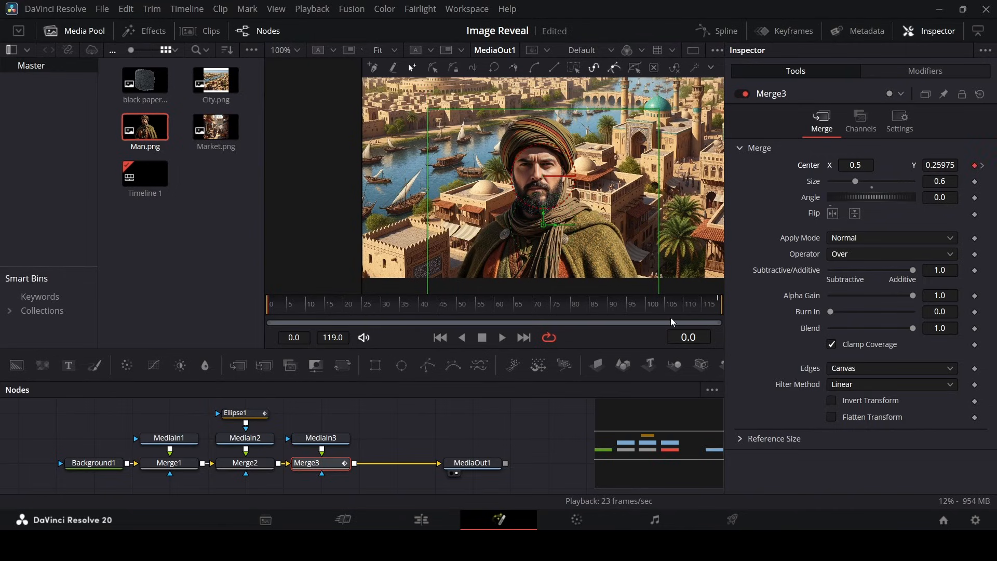
left_click(502, 338)
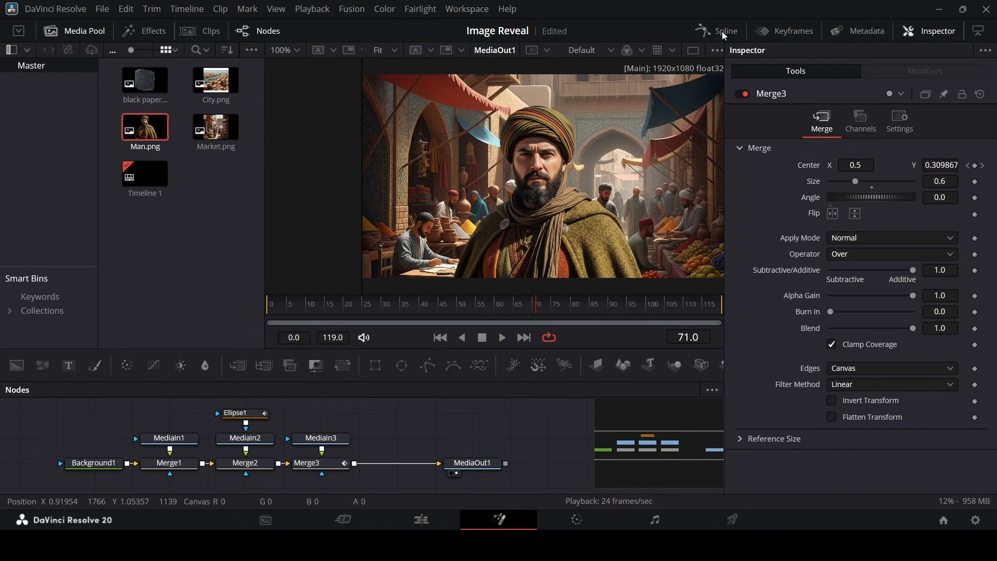
Show Ellipse1's animated Width and Height curves in the Spline editor.
left_click(703, 31)
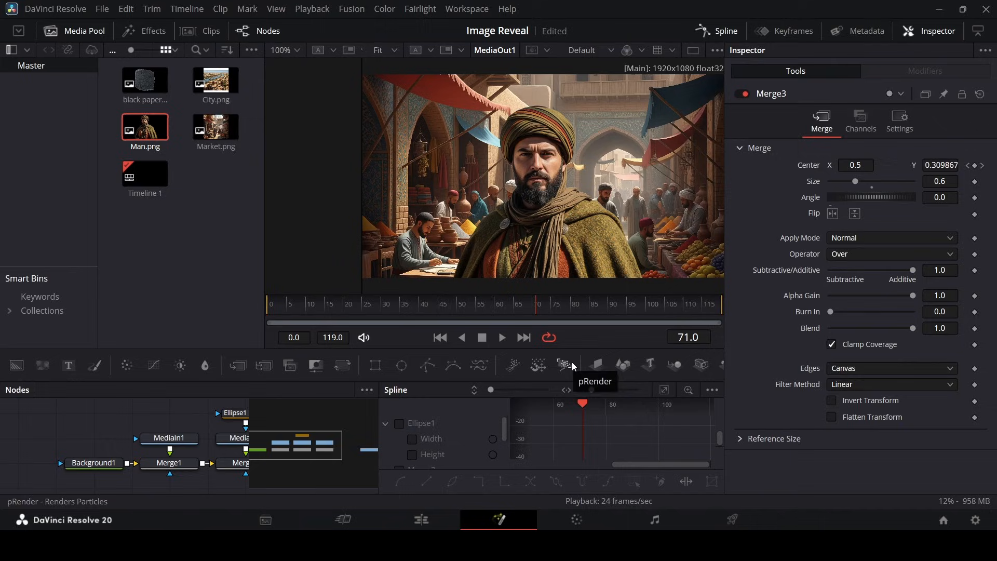
mouse_move(469, 408)
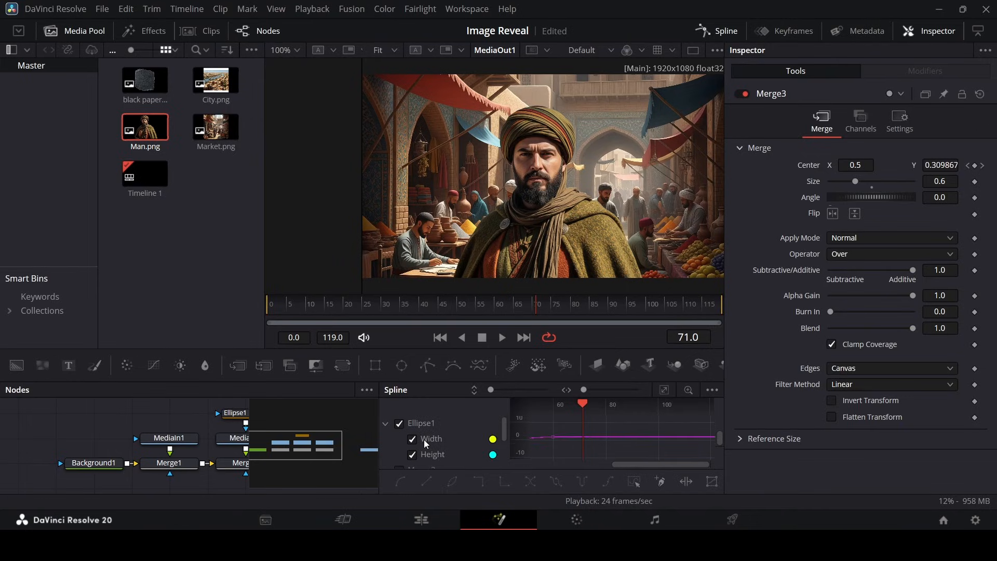
mouse_move(465, 436)
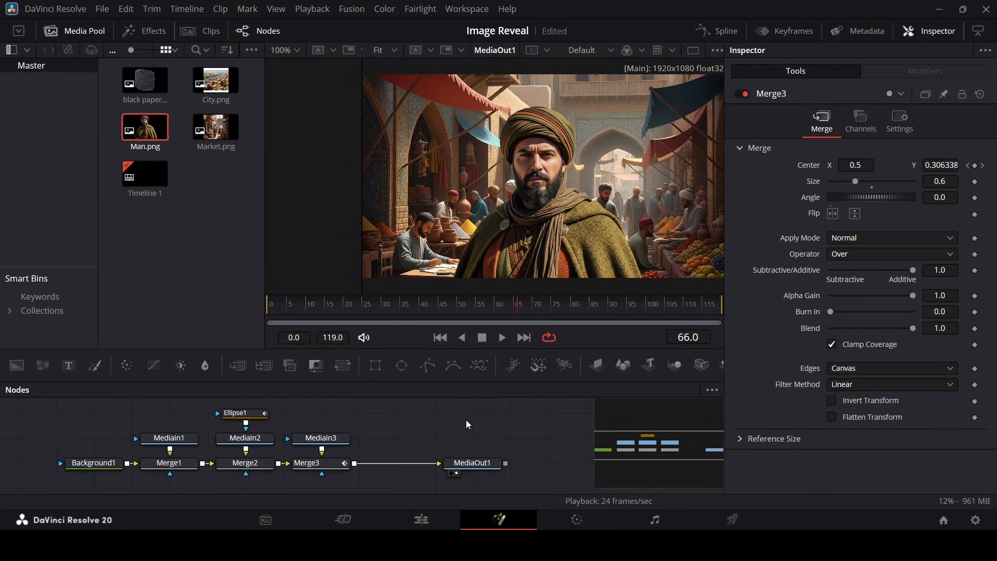
mouse_move(139, 94)
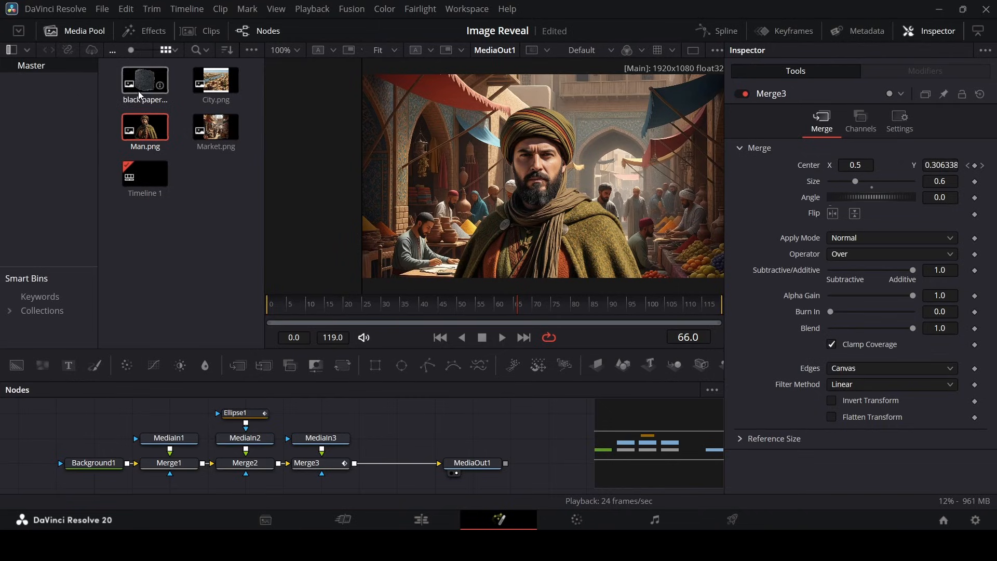
Add black paper sticker.png to the node graph as MediaIn4.
left_click(144, 81)
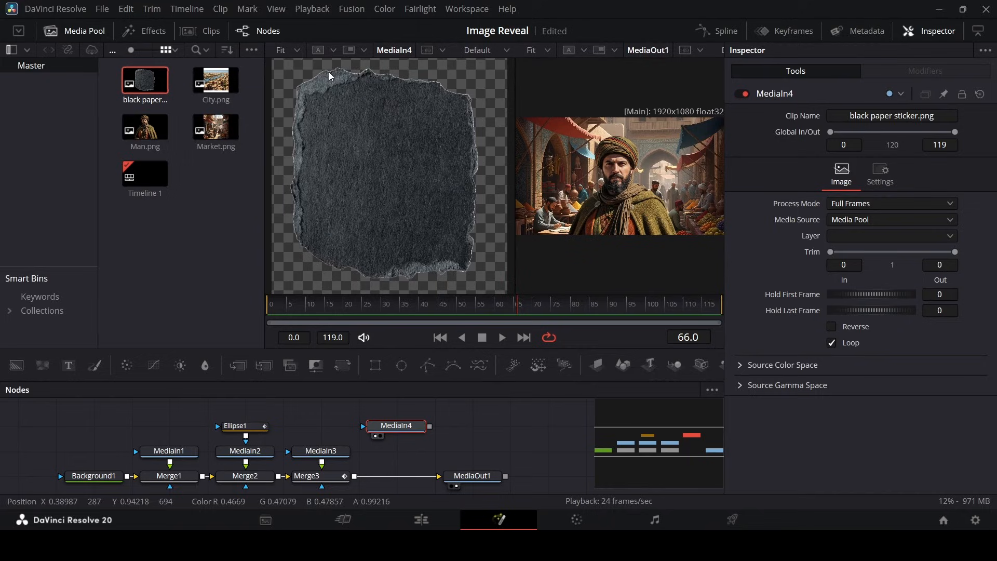
mouse_move(328, 242)
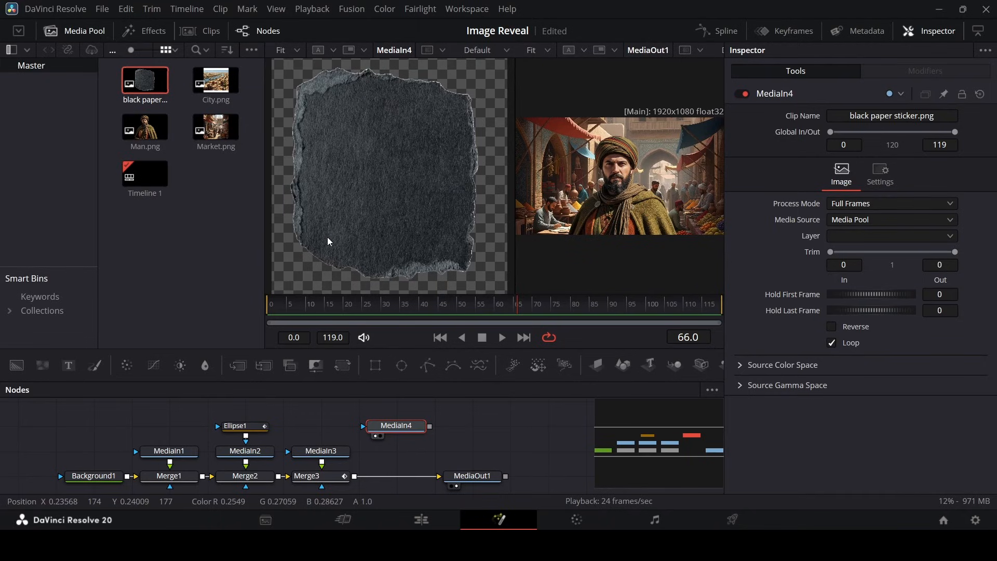
mouse_move(510, 195)
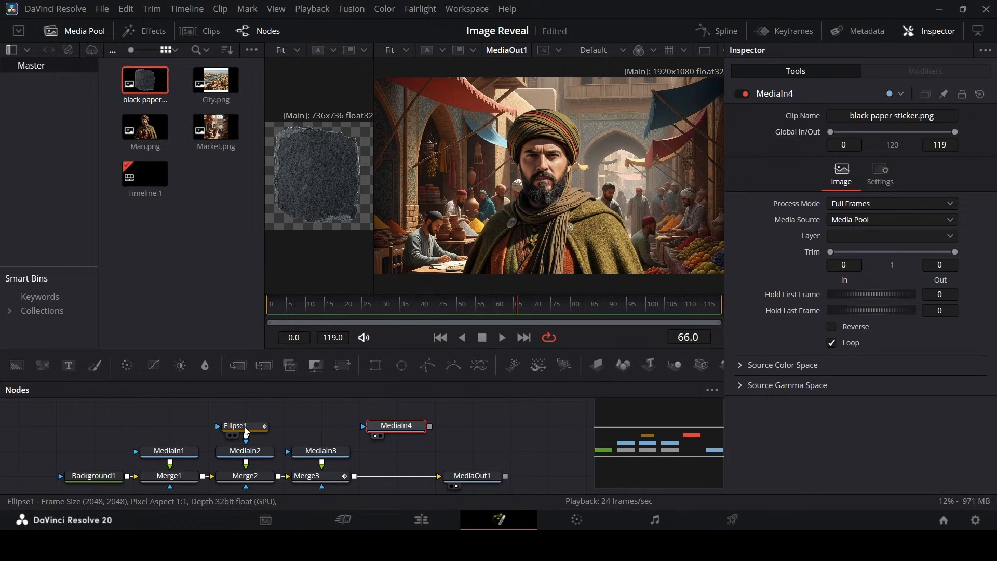
Move Ellipse1 aside and feed MediaIn4 through Transform1 into Merge2's mask input.
left_click(242, 426)
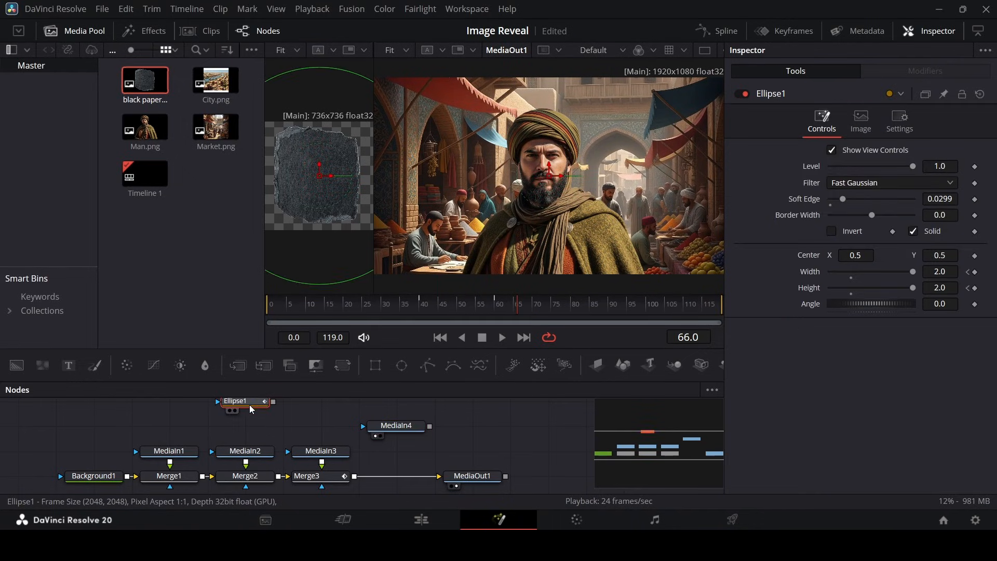
left_click_drag(245, 400, 54, 425)
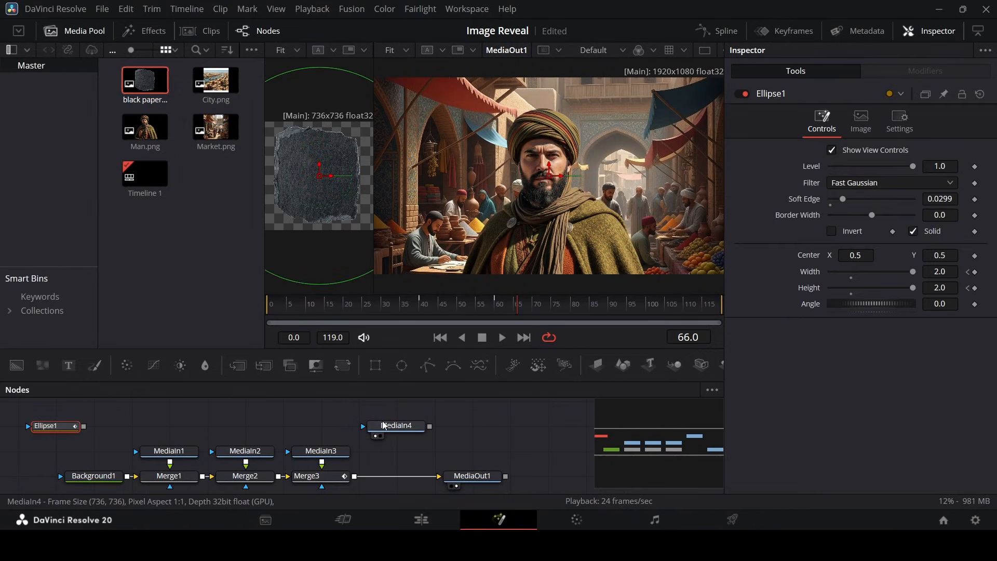
left_click(395, 425)
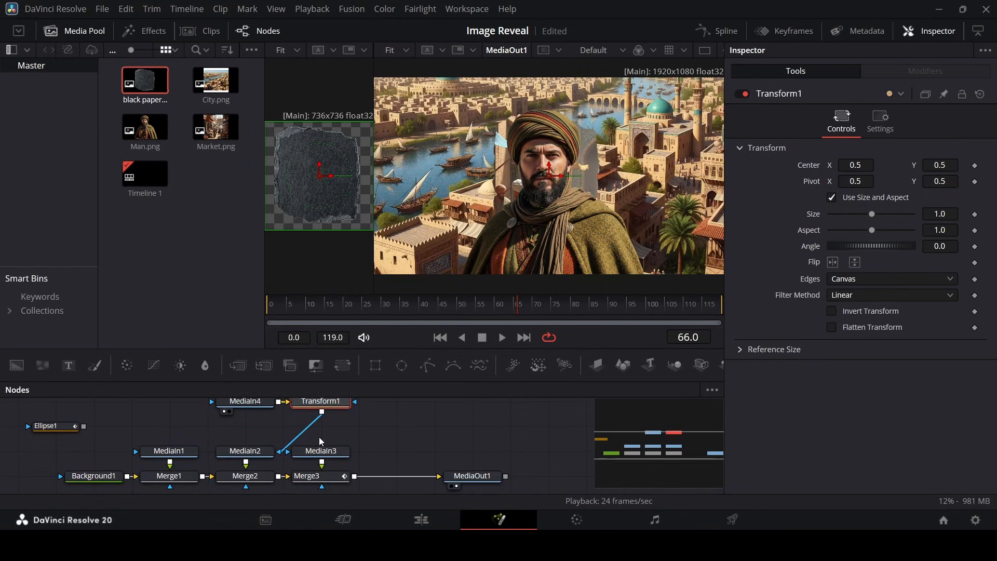
left_click_drag(320, 400, 244, 425)
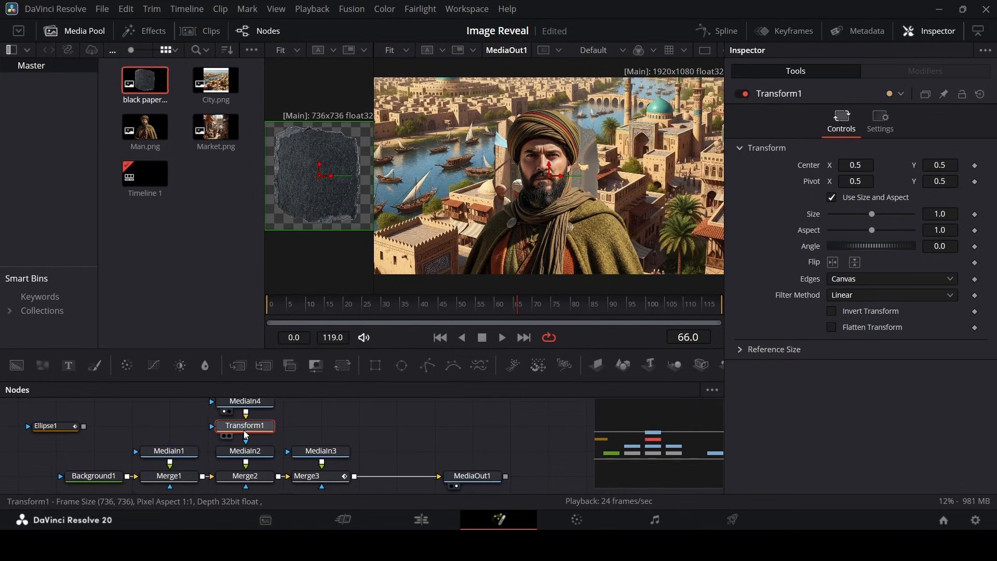
left_click(52, 425)
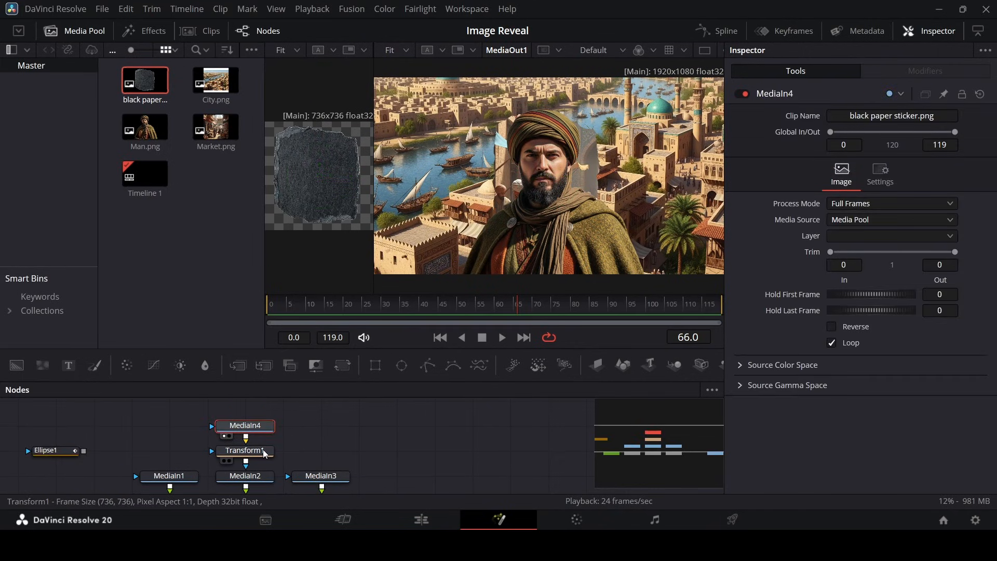
left_click(244, 450)
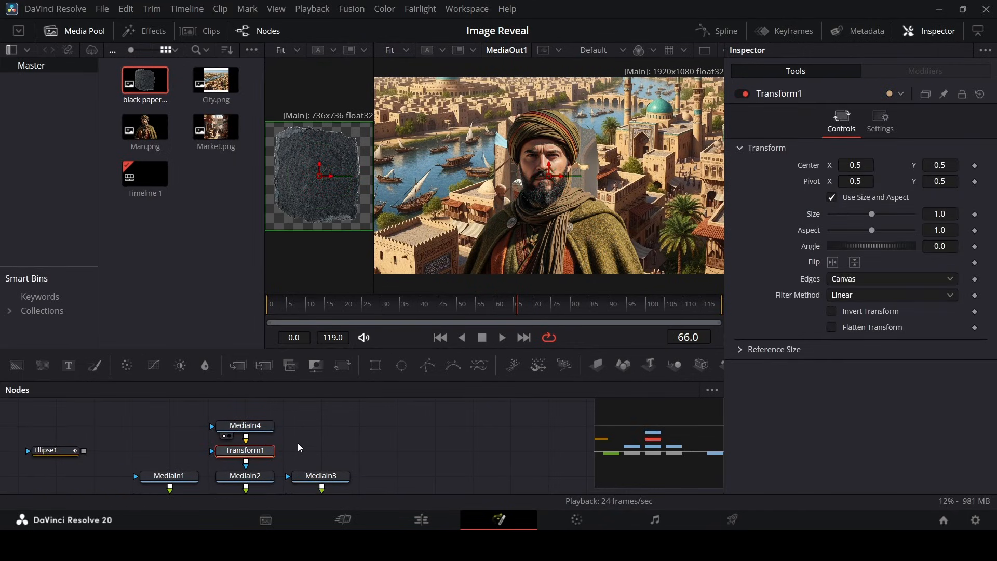
mouse_move(608, 217)
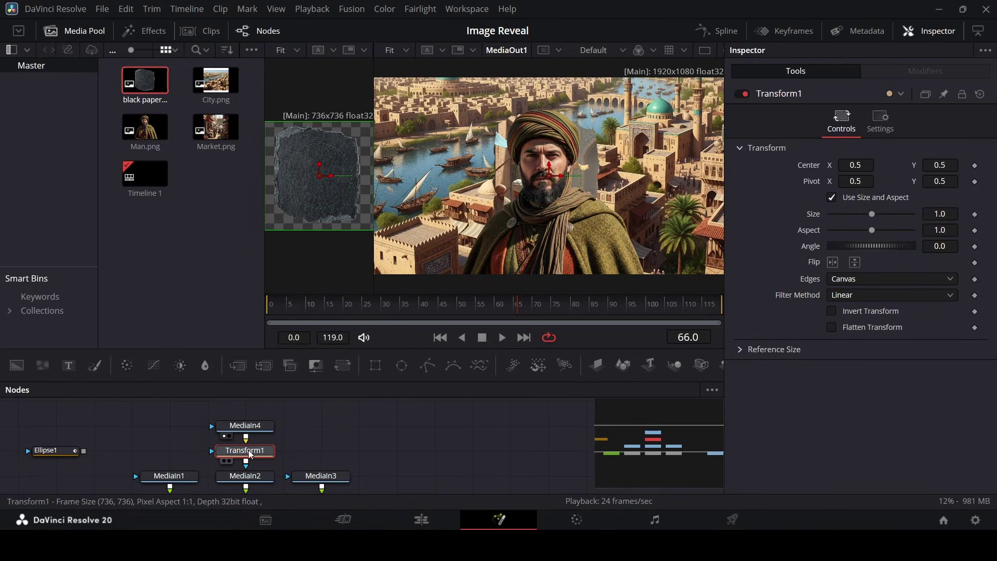
Set Transform1 Size to 2.59 and move the playhead to frame 60.
left_click_drag(872, 214, 889, 213)
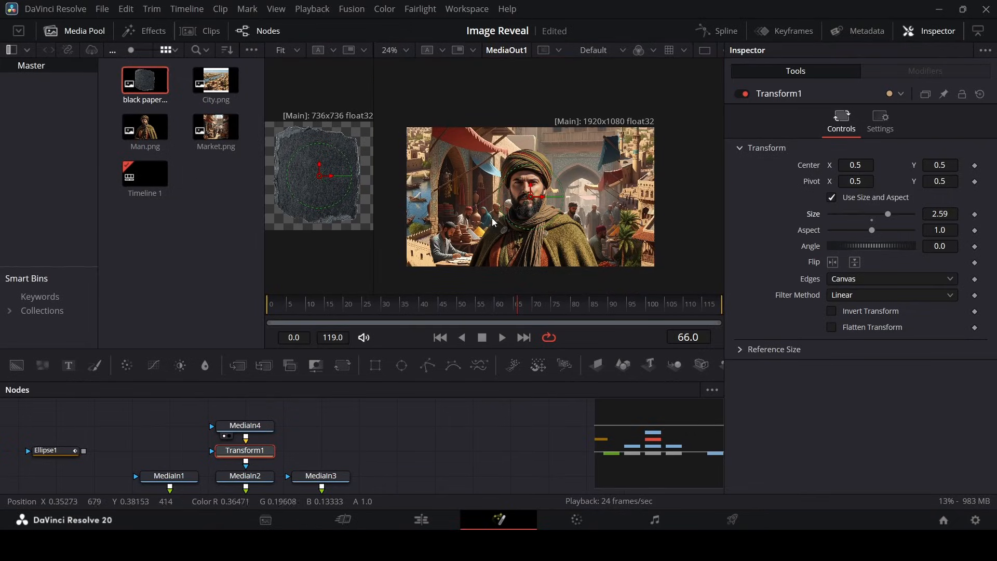
left_click(480, 304)
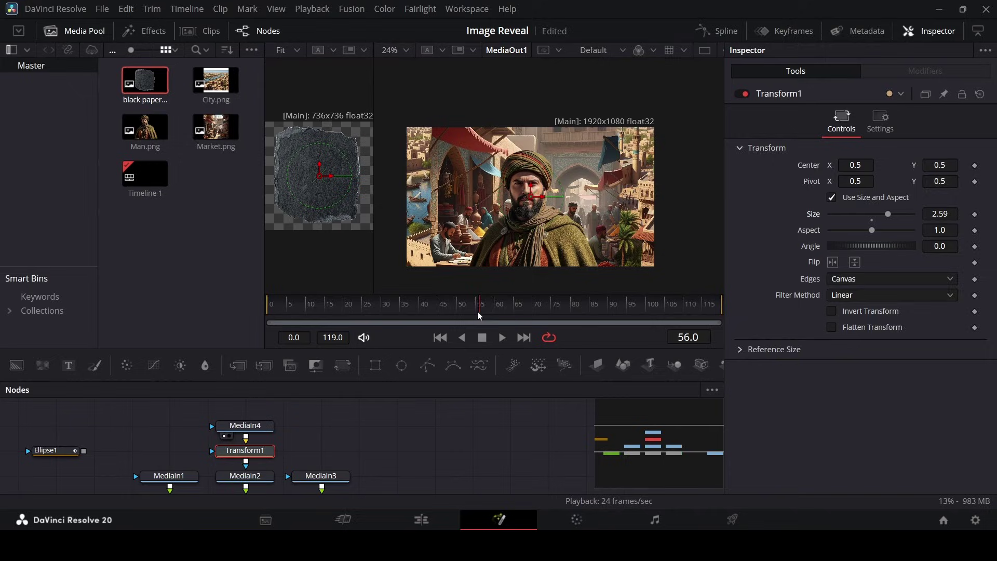
left_click(245, 425)
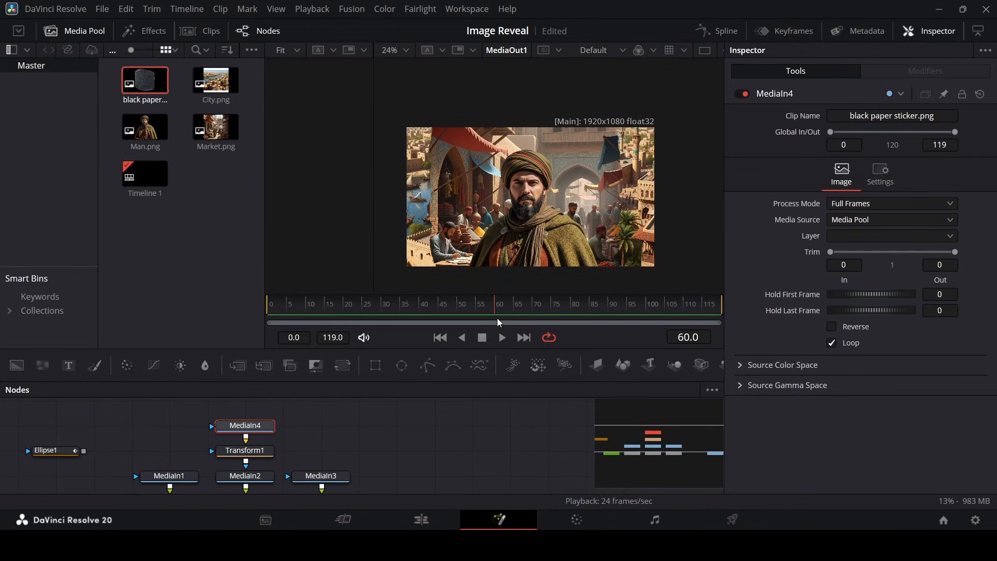
Keyframe Transform1 Size, about 1.96 at frame 50 and 3.92 at frame 81, and preview.
left_click(245, 450)
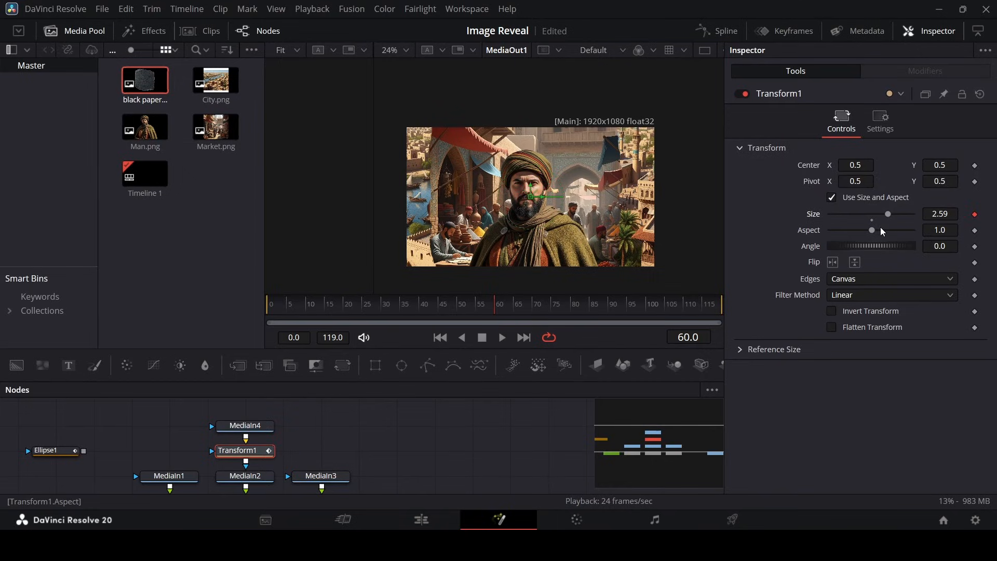
left_click_drag(887, 214, 901, 213)
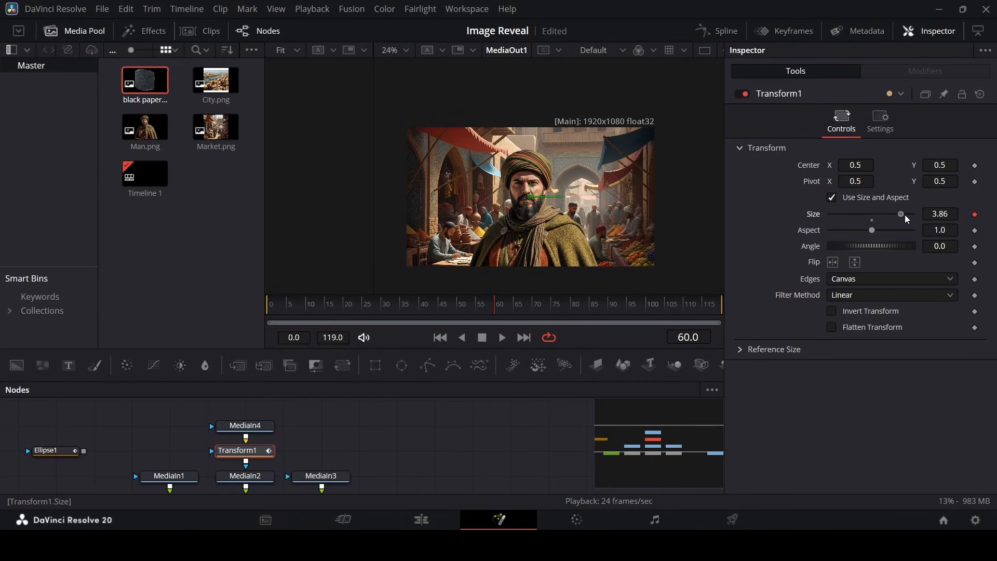
left_click_drag(898, 214, 901, 213)
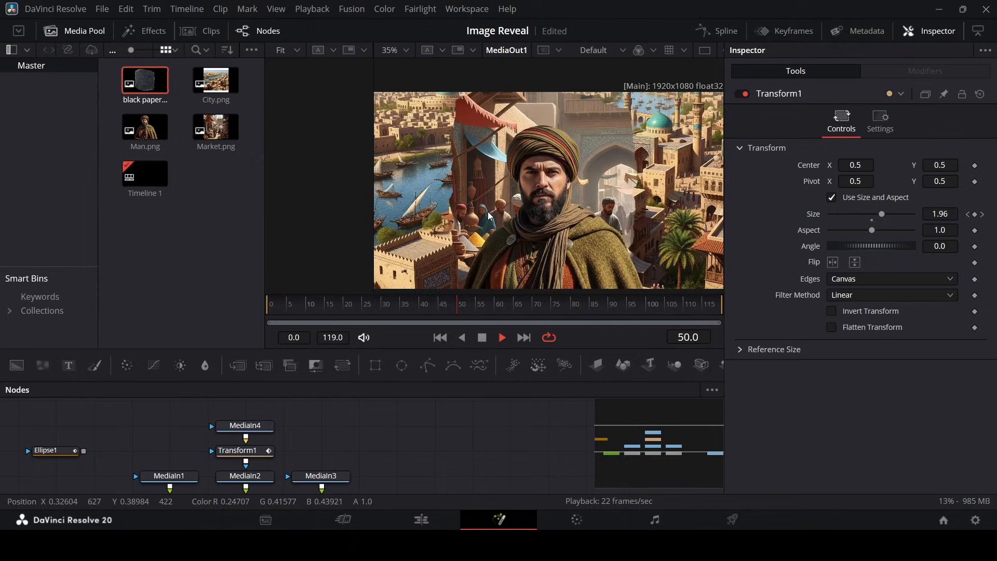
left_click(501, 337)
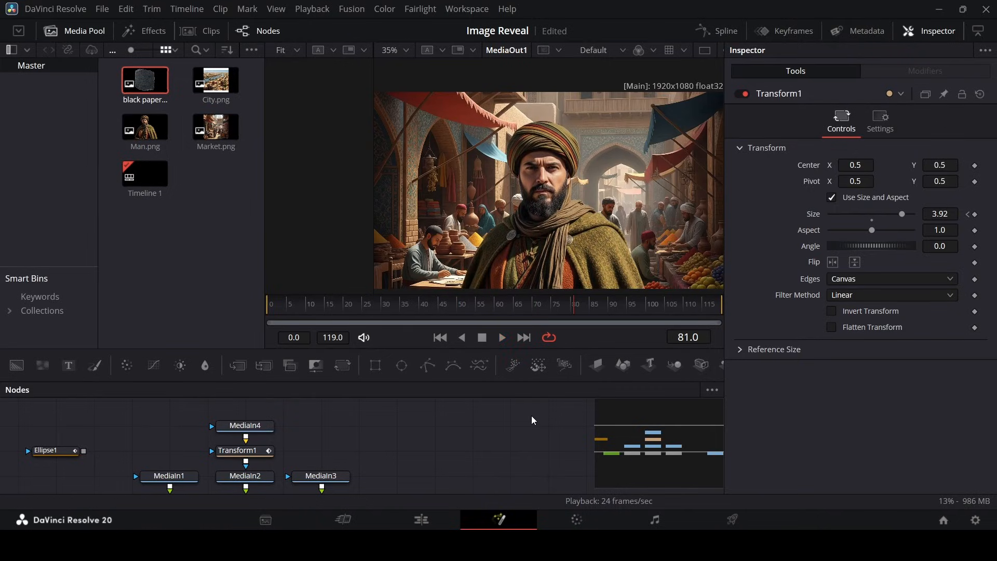
left_click(725, 31)
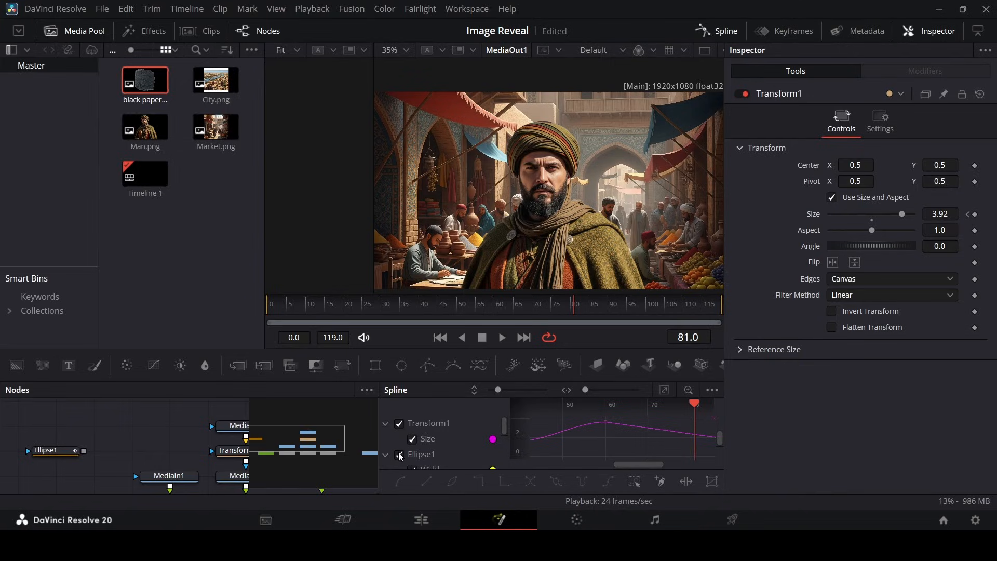
Tweak the Transform1 Size keyframes, then preview the Fusion Composition clip on the Edit page.
left_click(399, 454)
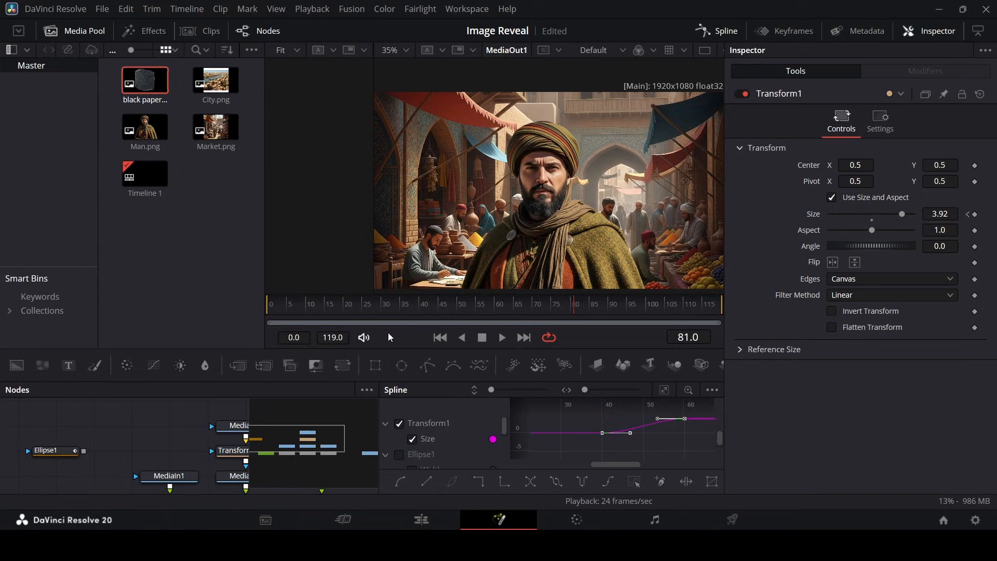
left_click(502, 338)
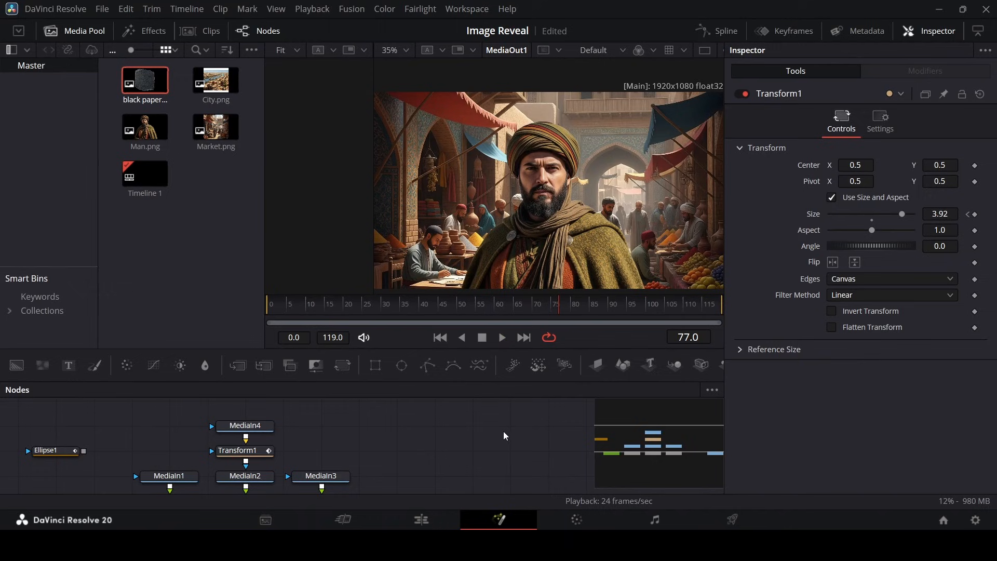
left_click(420, 519)
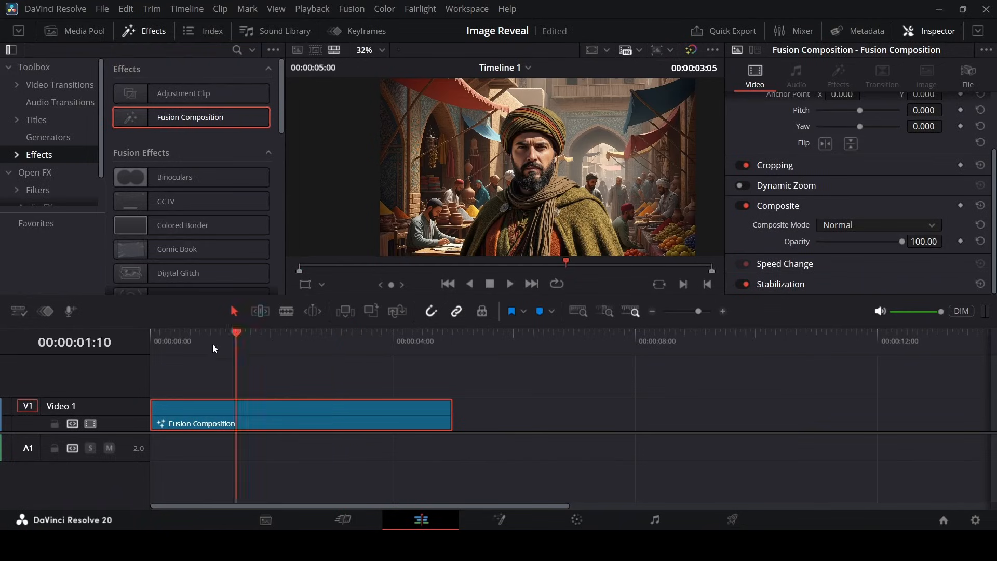
left_click(509, 283)
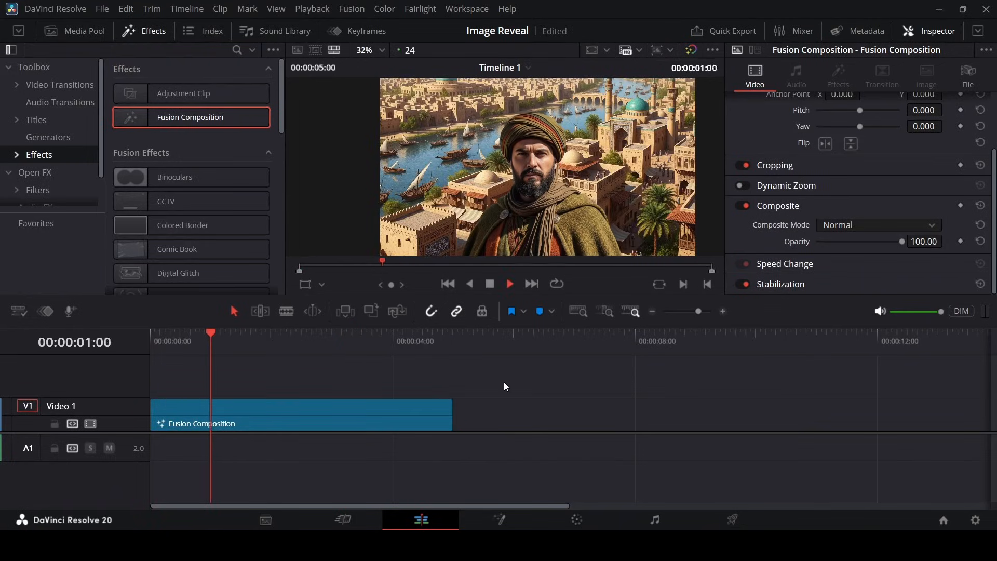